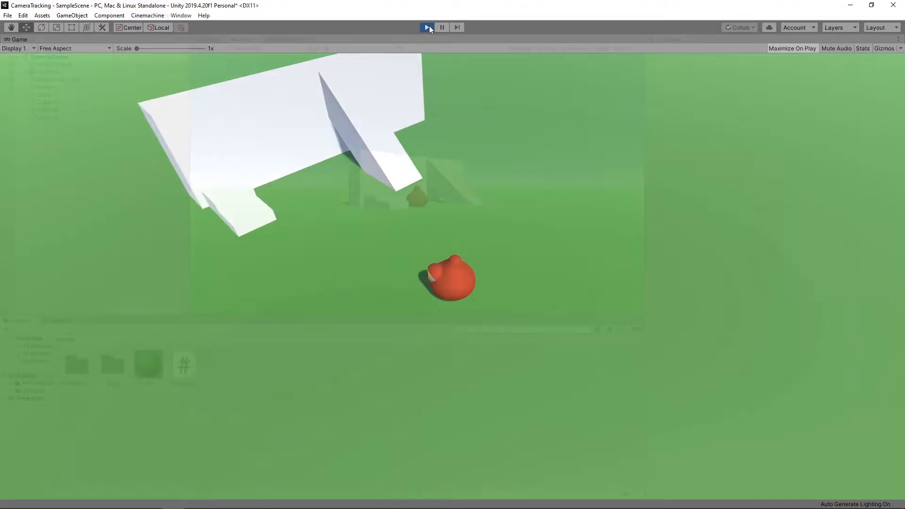
# Run the game preview, then stop Play mode so the slime returns to its start.
pyautogui.click(426, 27)
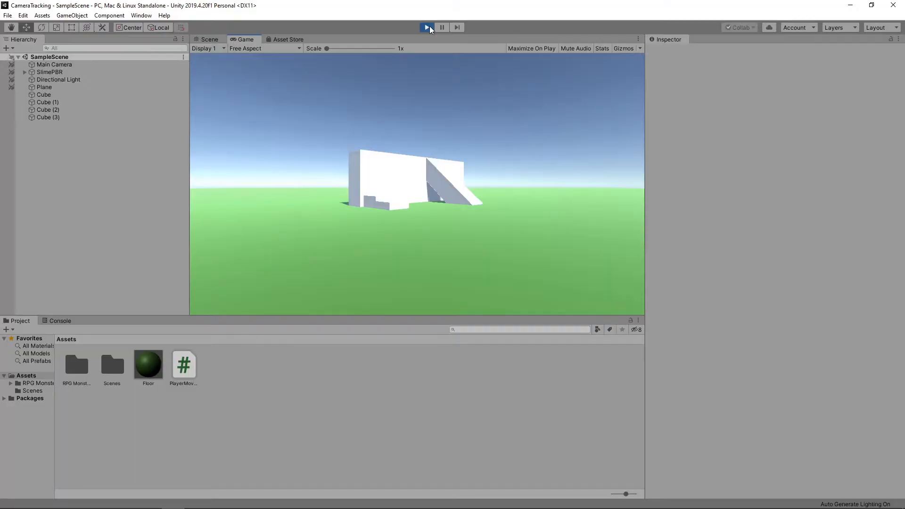
pyautogui.click(426, 27)
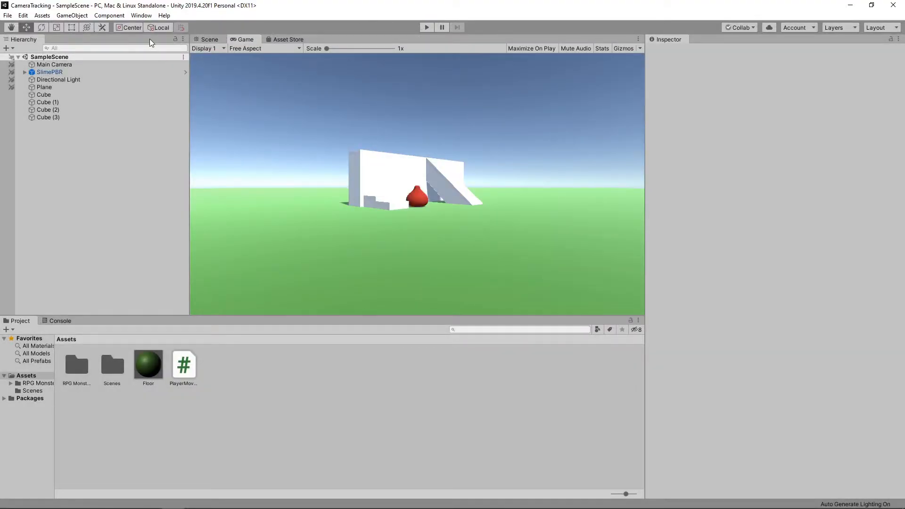
# Find 'cinem' in Package Manager, install Cinemachine, and close the Package Manager.
pyautogui.click(142, 15)
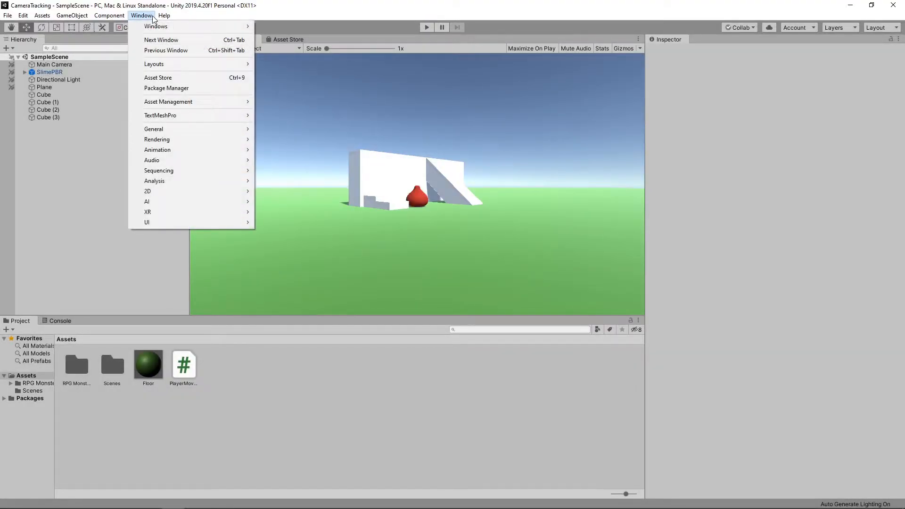
pyautogui.click(167, 88)
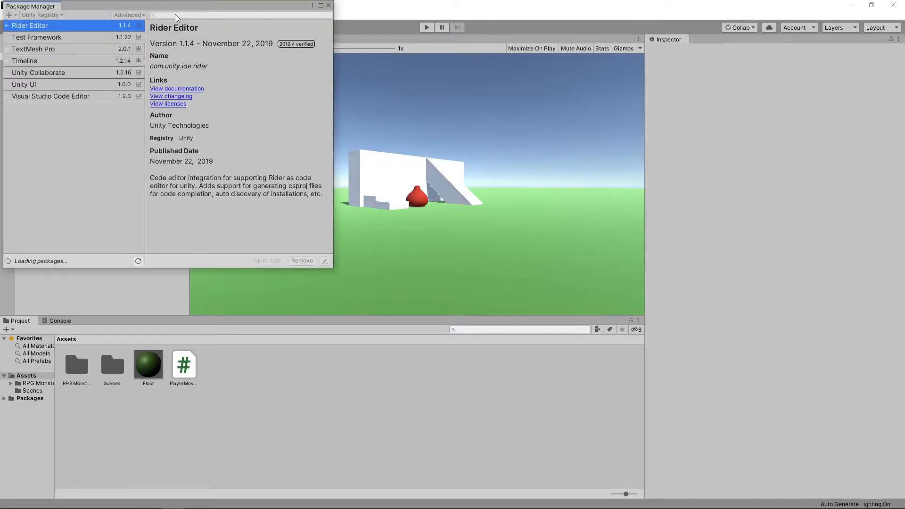
pyautogui.write('cinem')
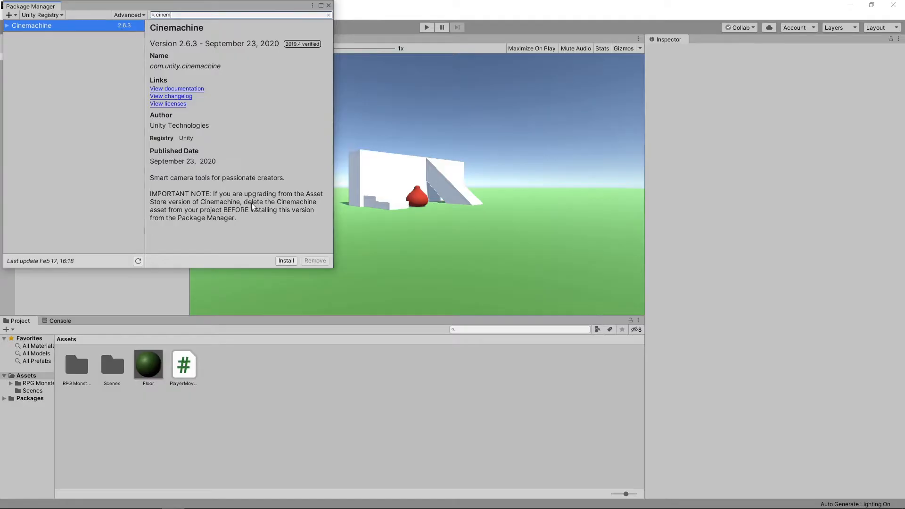
pyautogui.click(285, 260)
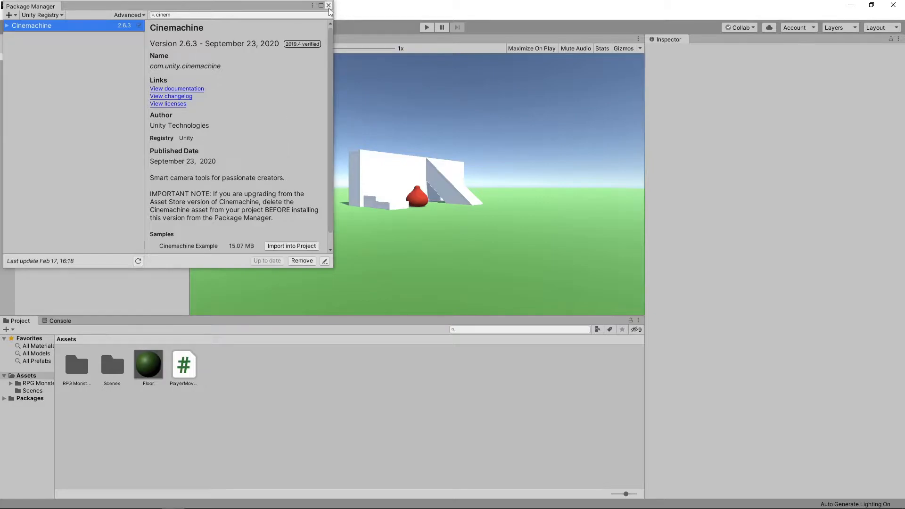
pyautogui.click(328, 6)
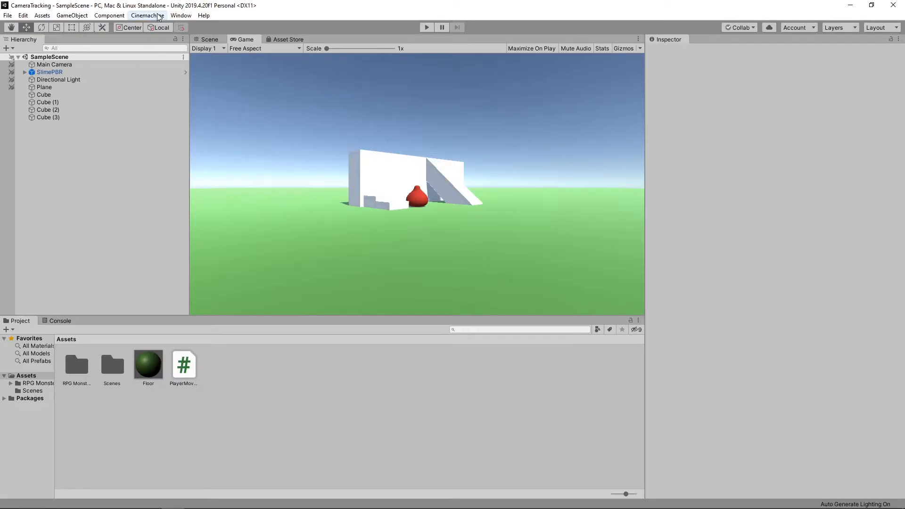
# Create virtual camera CM vcam1, then inspect Main Camera's CinemachineBrain component.
pyautogui.click(147, 15)
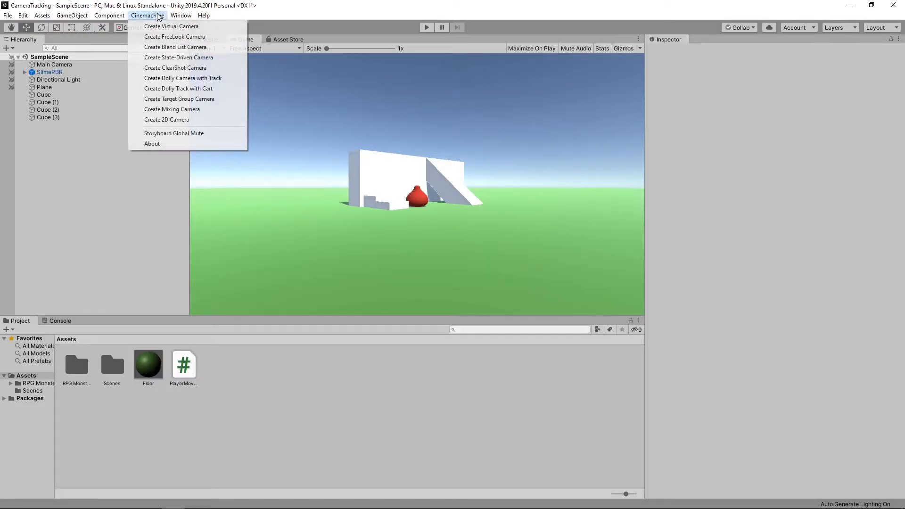
pyautogui.click(171, 26)
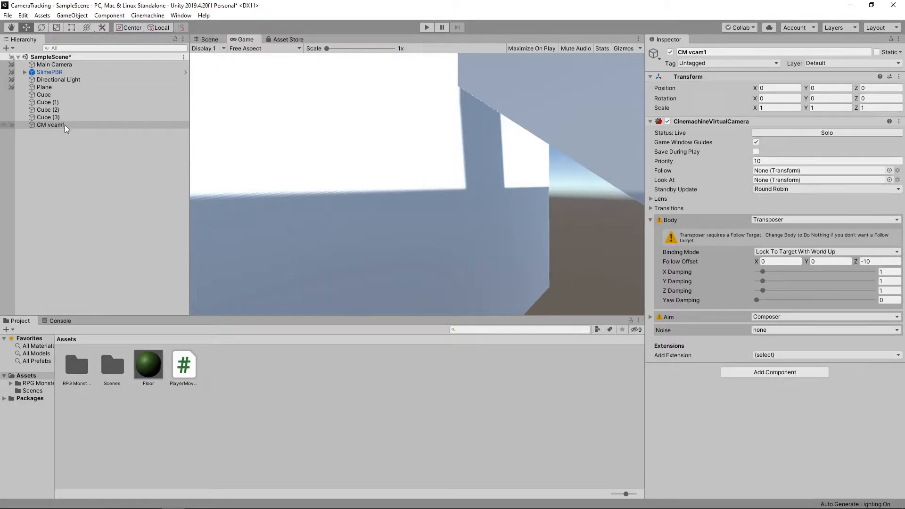
pyautogui.click(51, 124)
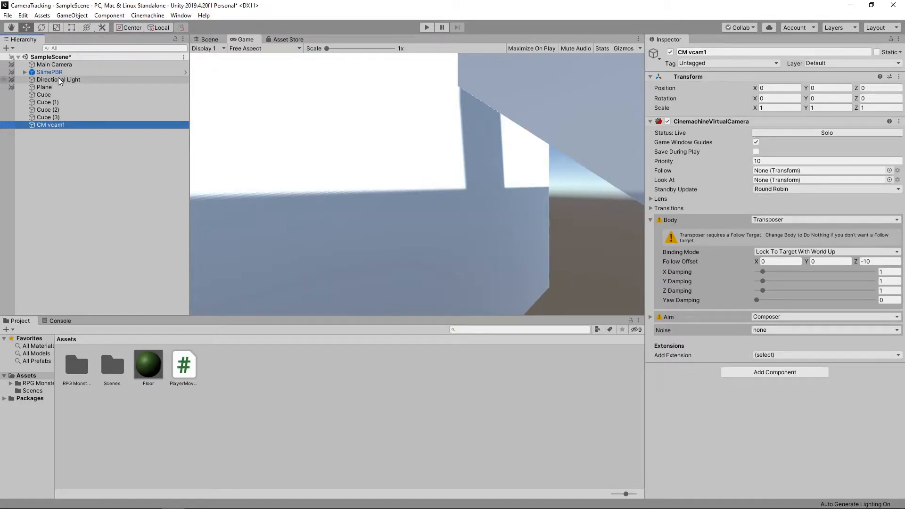
pyautogui.click(55, 64)
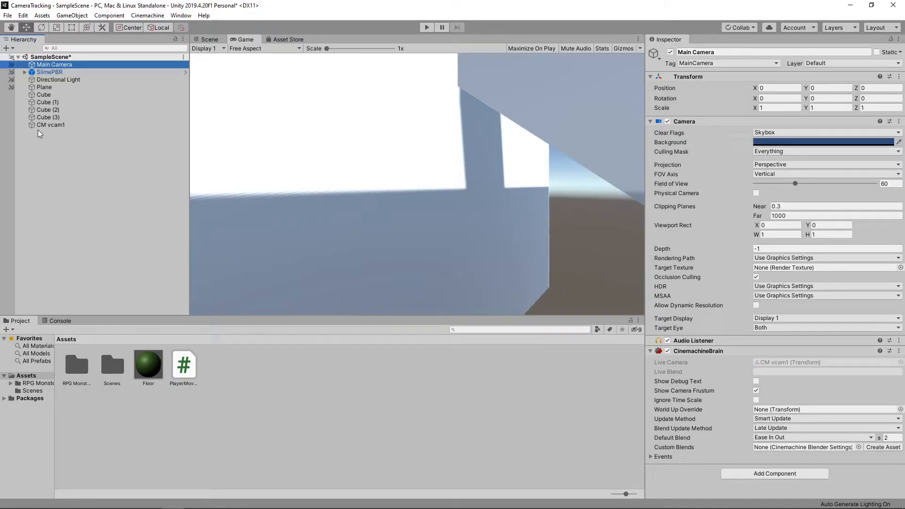
# Make CM vcam1 follow SlimePBR with a Framing Transposer body.
pyautogui.click(51, 125)
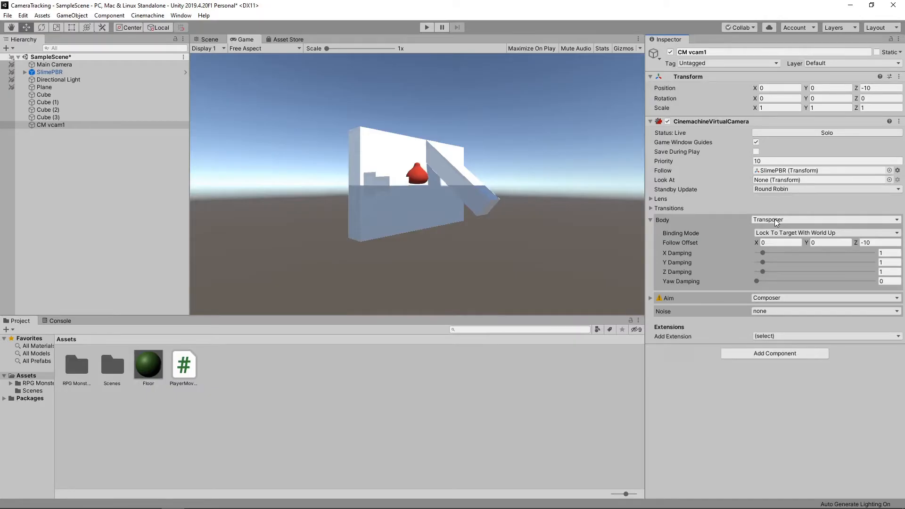
pyautogui.click(826, 220)
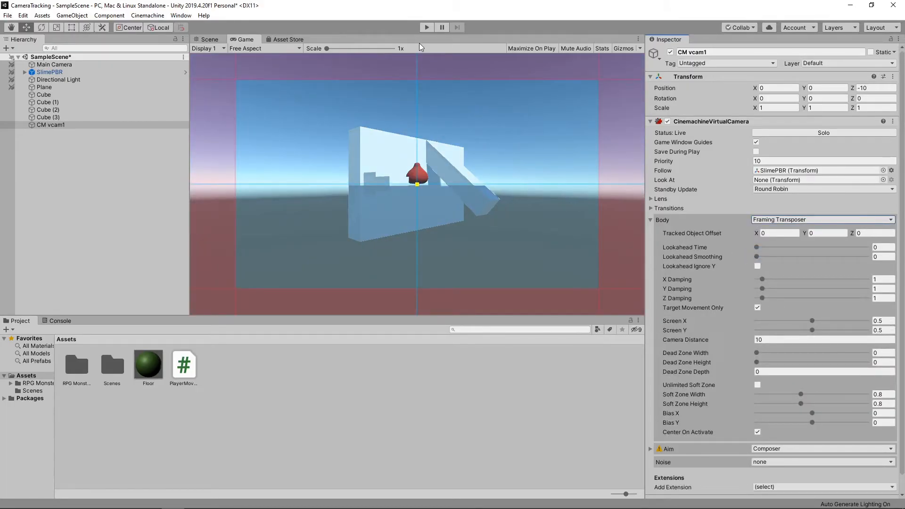
# Play-test the scene several times to watch CM vcam1 track the moving slime.
pyautogui.click(426, 27)
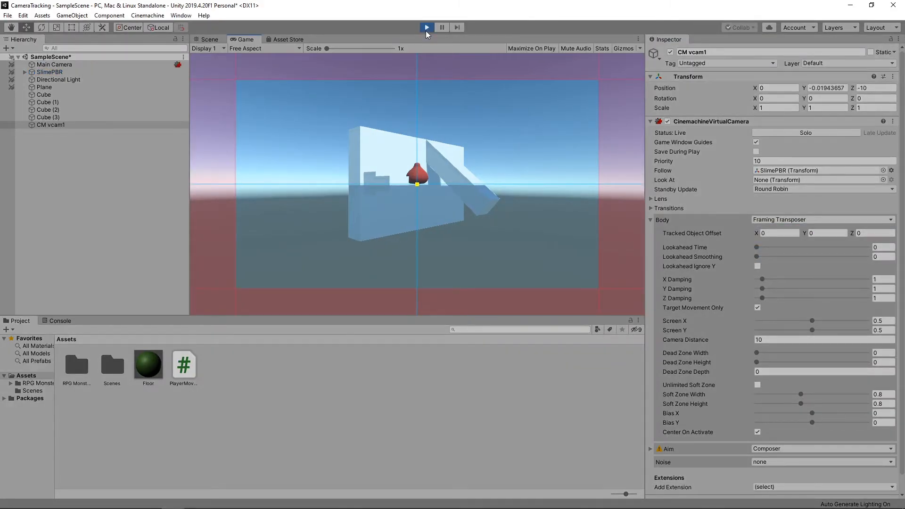
pyautogui.click(426, 27)
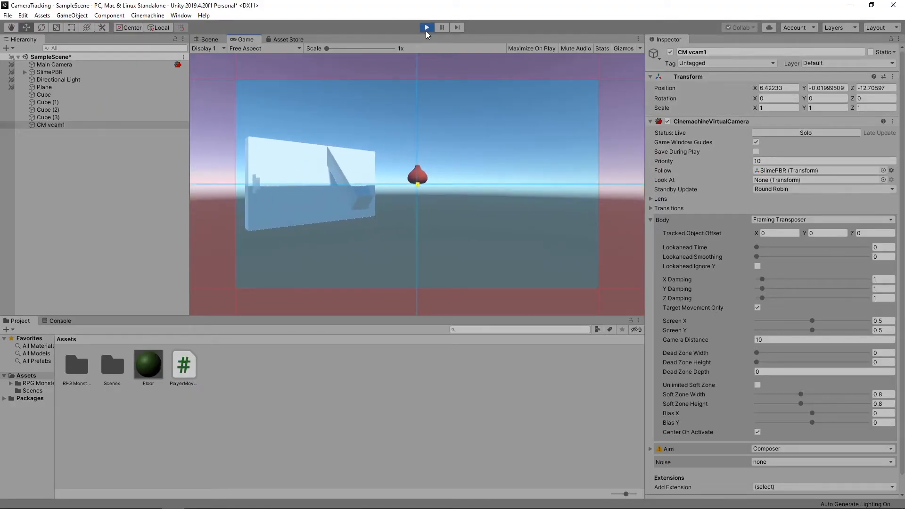
pyautogui.click(426, 28)
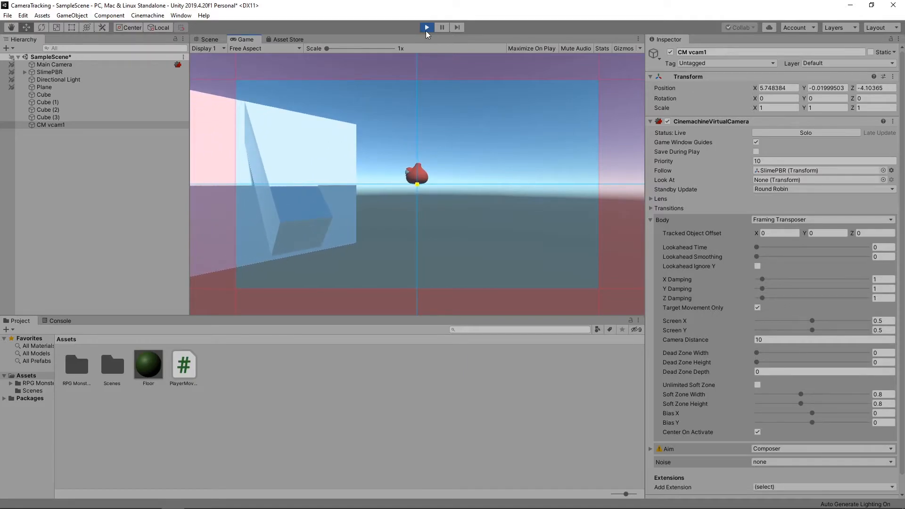
pyautogui.click(426, 28)
pyautogui.write('45')
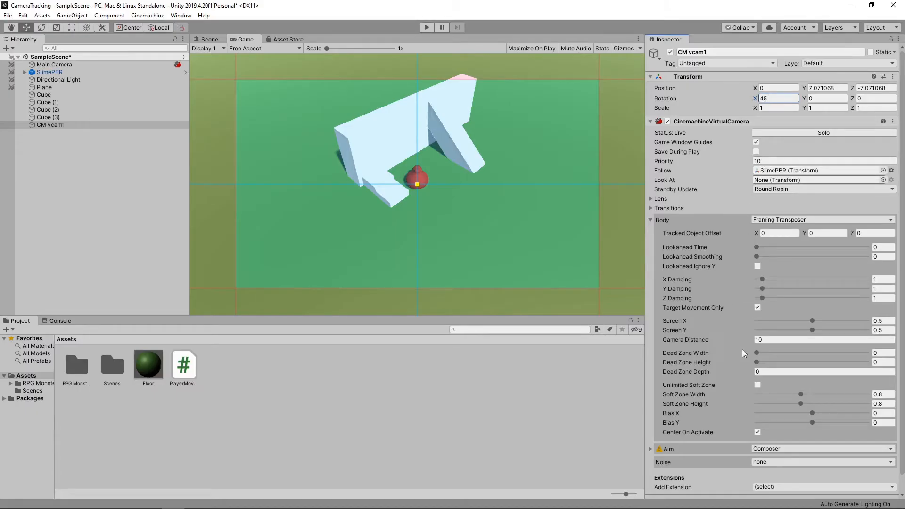
# Set CM vcam1's Framing Transposer Camera Distance to 8 and start a play test.
pyautogui.click(820, 340)
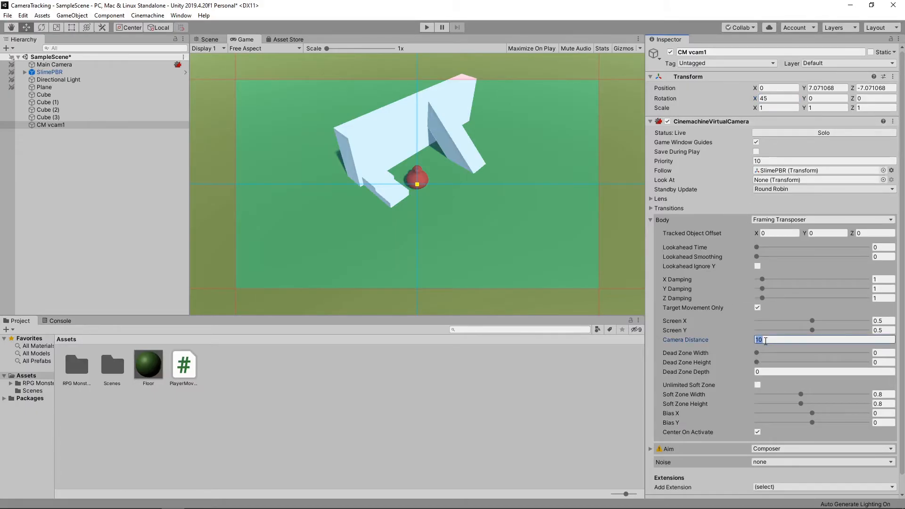
pyautogui.write('8')
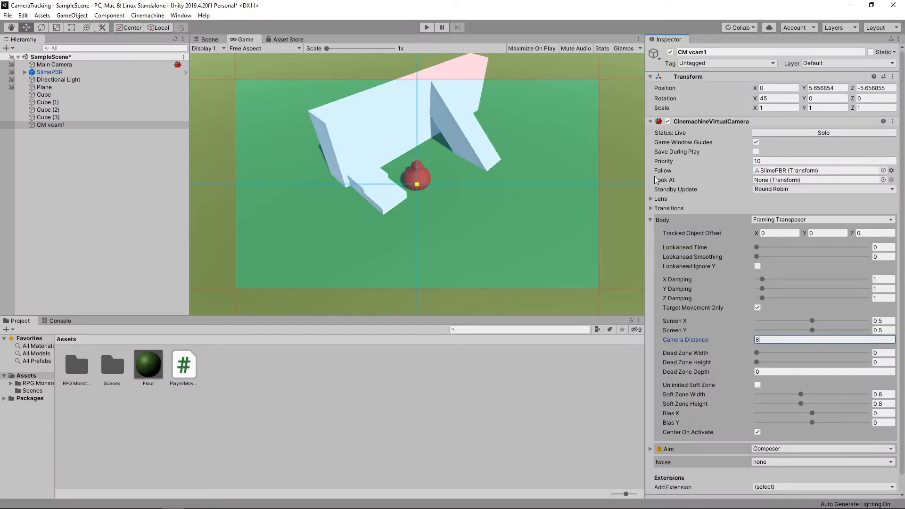
pyautogui.click(426, 28)
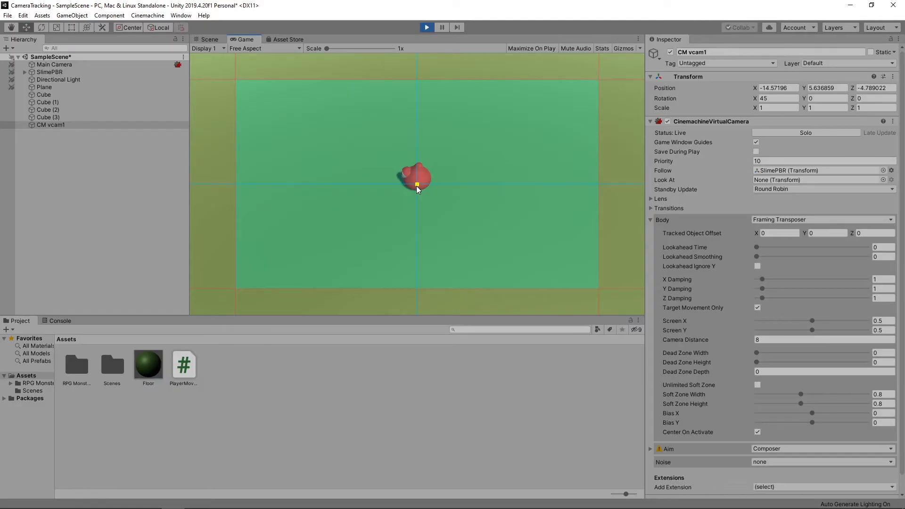
pyautogui.moveTo(496, 191)
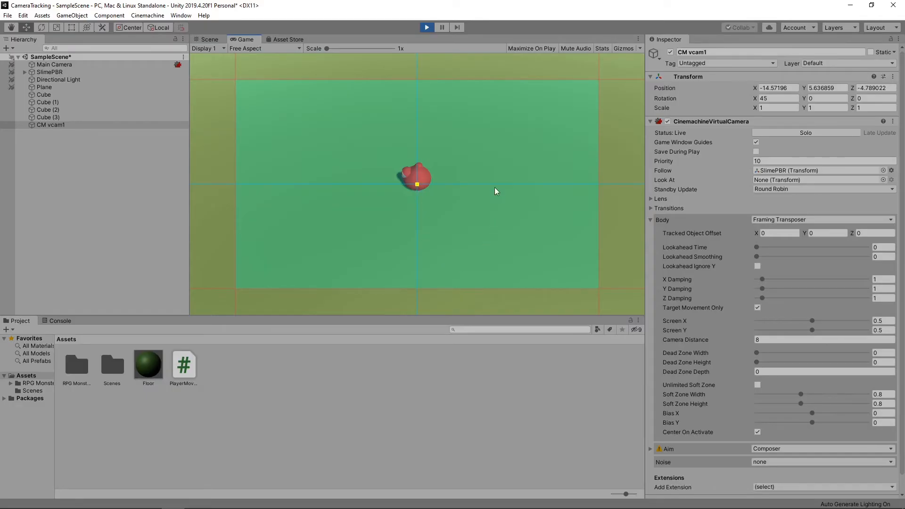
pyautogui.moveTo(495, 242)
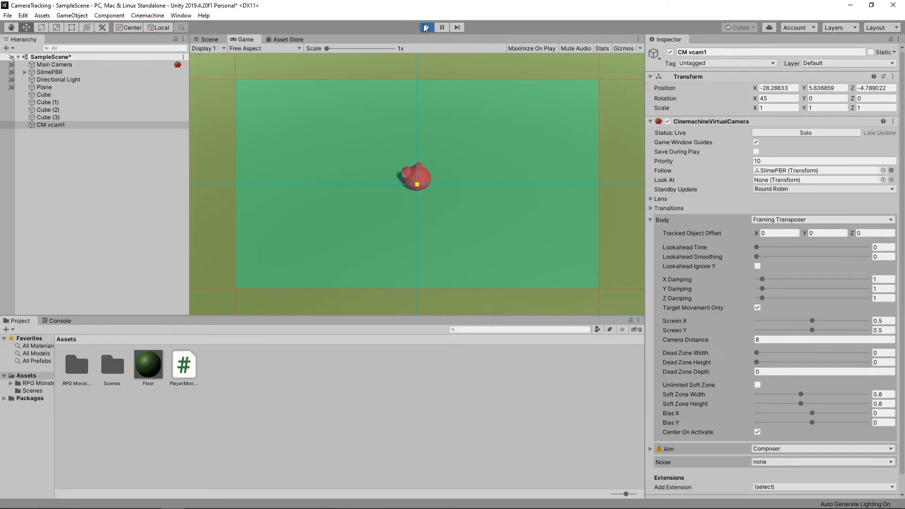
# Stop the game, set Tracked Object Offset Y to 0.4, and zero the damping.
pyautogui.click(427, 28)
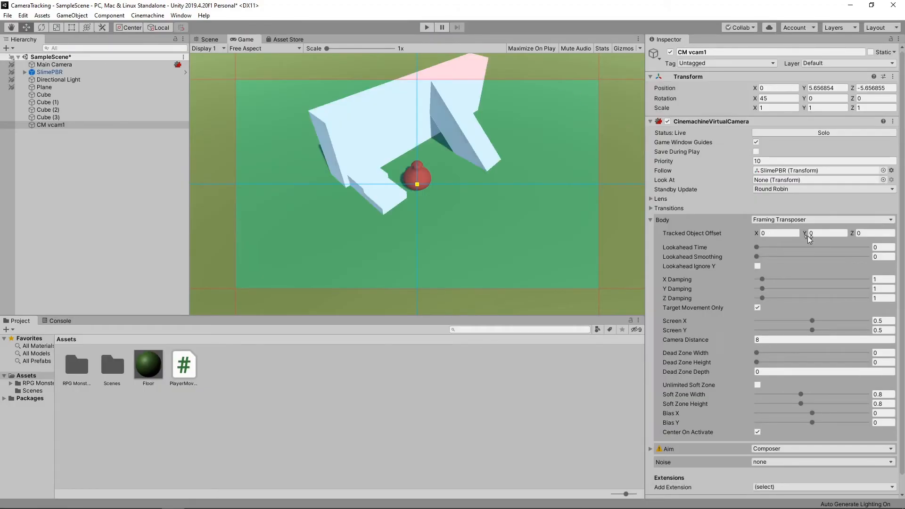
pyautogui.click(827, 233)
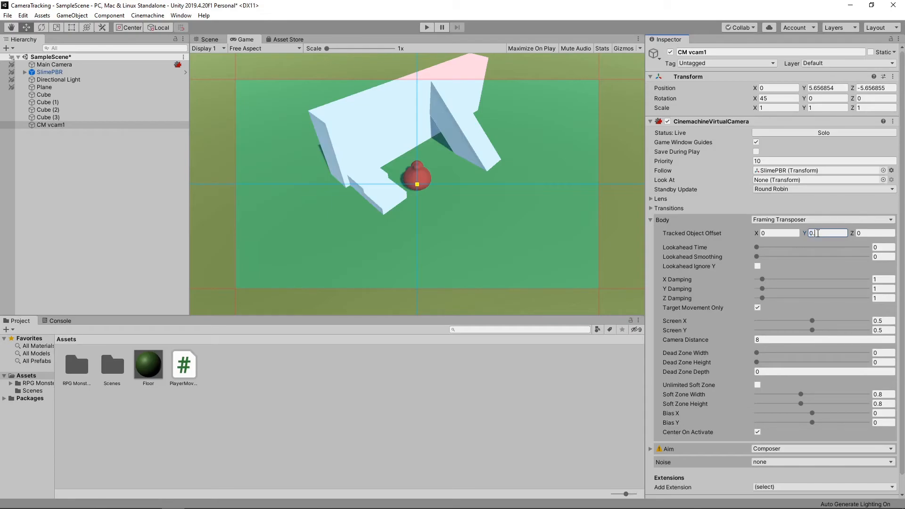
pyautogui.write('0.4')
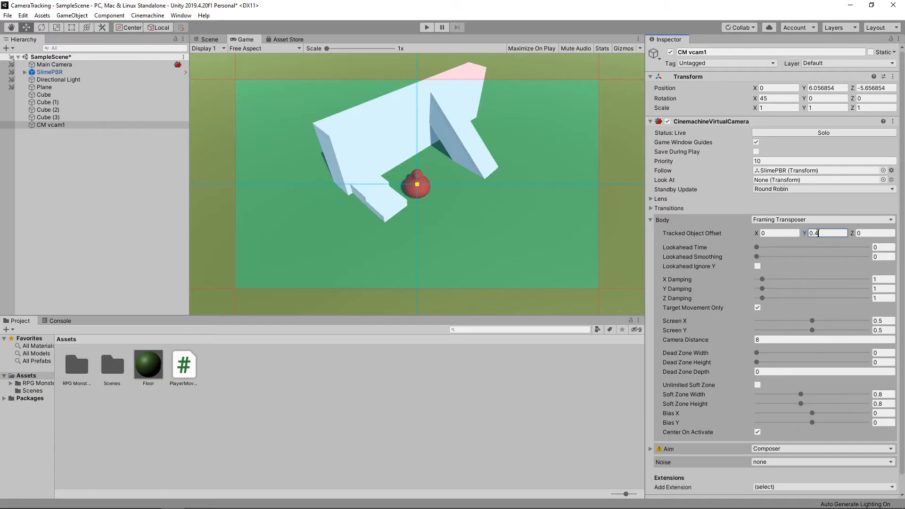
pyautogui.moveTo(828, 278)
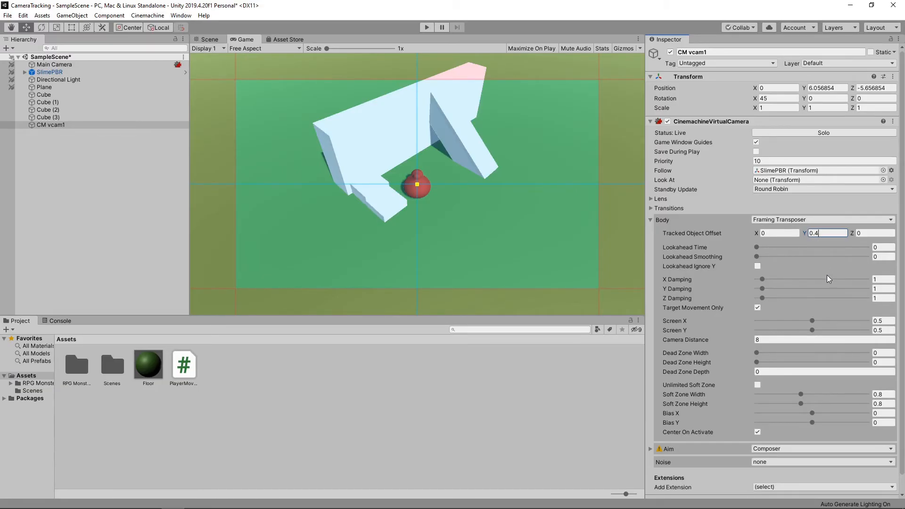
pyautogui.moveTo(762, 291)
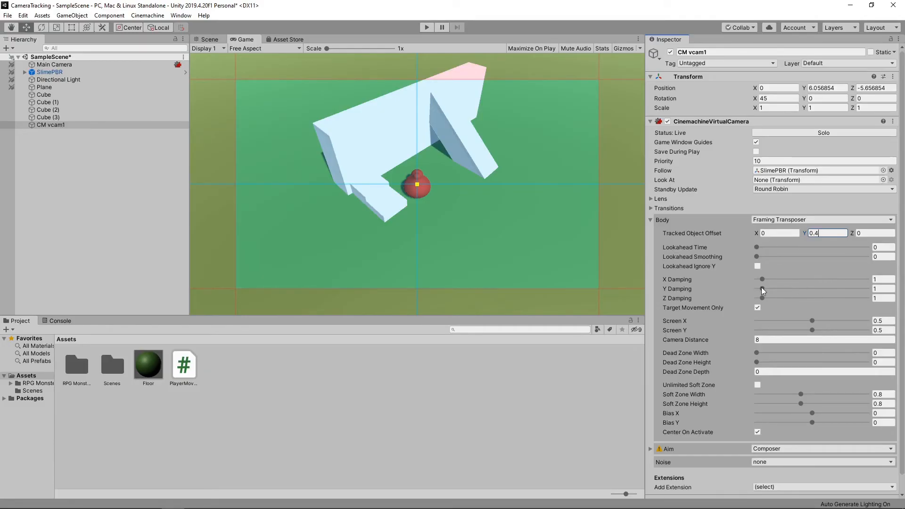
pyautogui.click(757, 289)
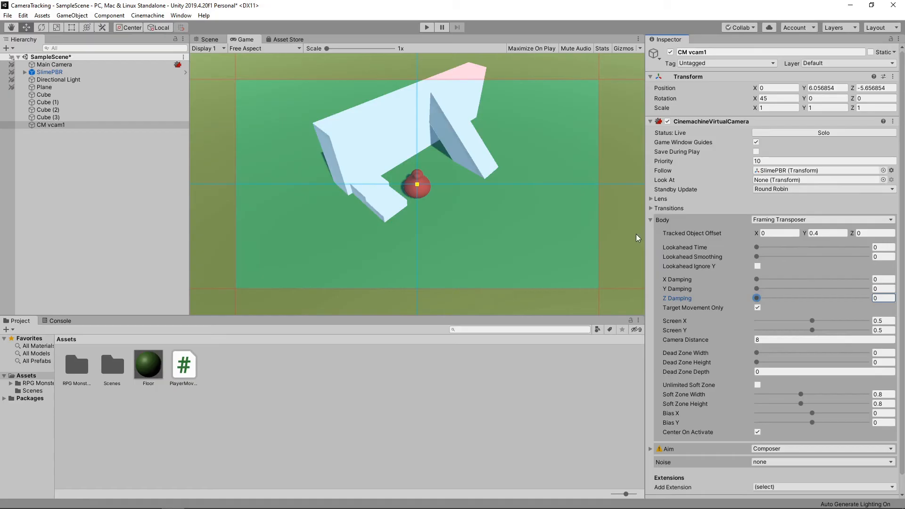
pyautogui.moveTo(426, 27)
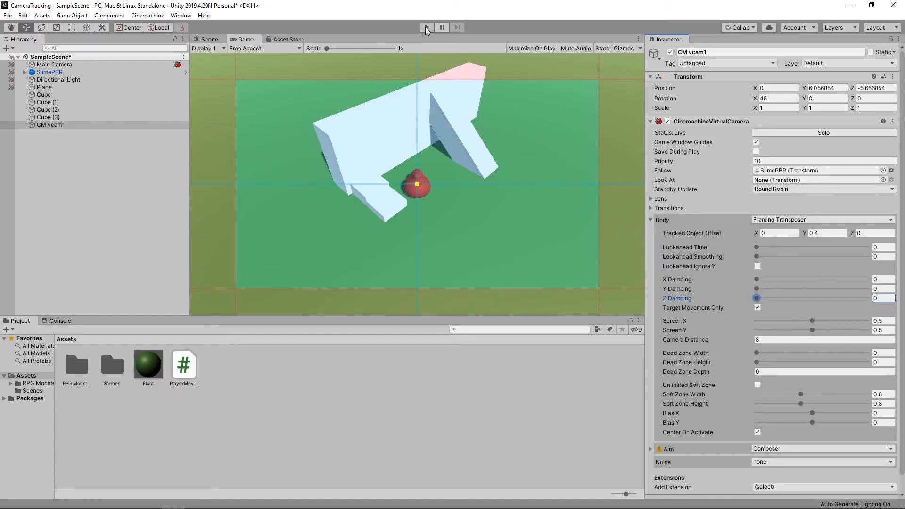
# Play-test the retuned camera following the slime, then select the Plane floor object.
pyautogui.click(426, 28)
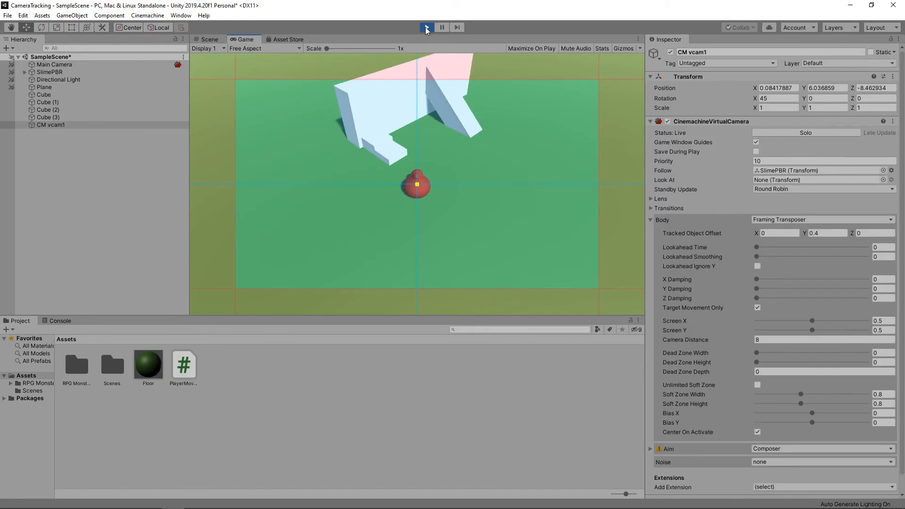
pyautogui.click(427, 27)
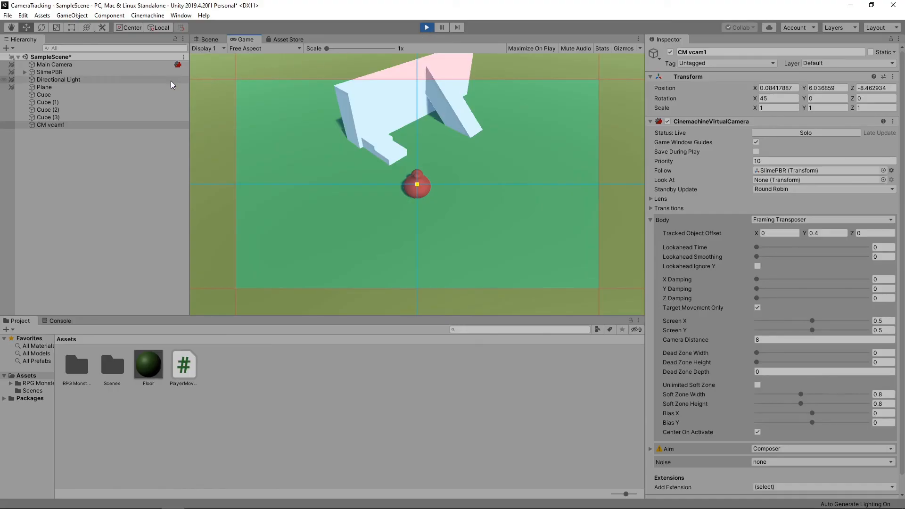
pyautogui.click(43, 87)
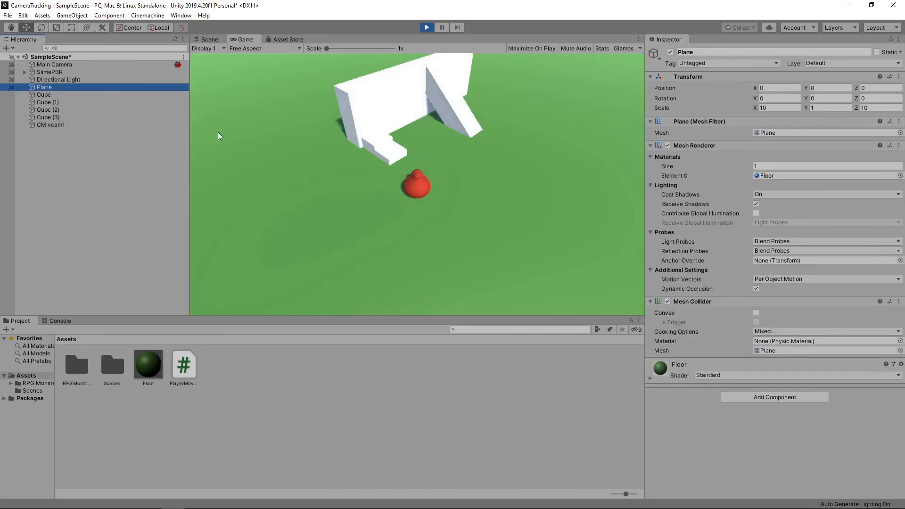